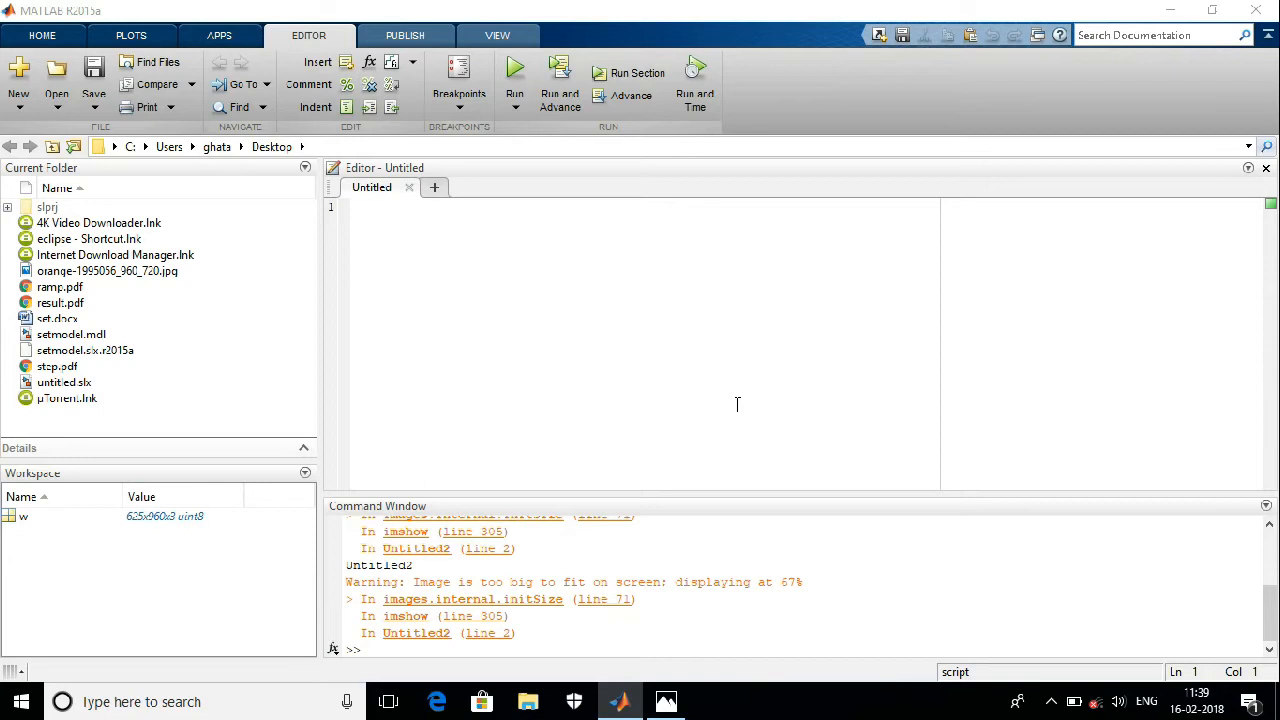
mouse_move(400, 218)
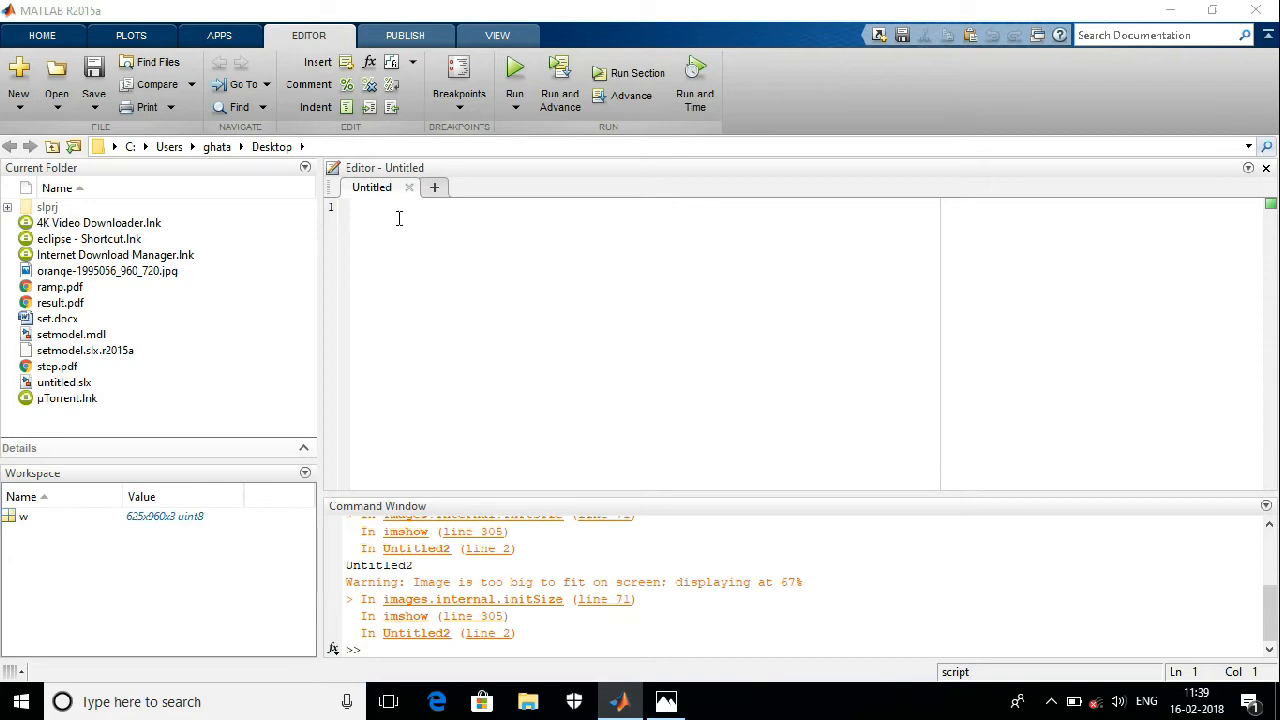
Begin line 1 as w=imread(' ready for the image file path
text(w)
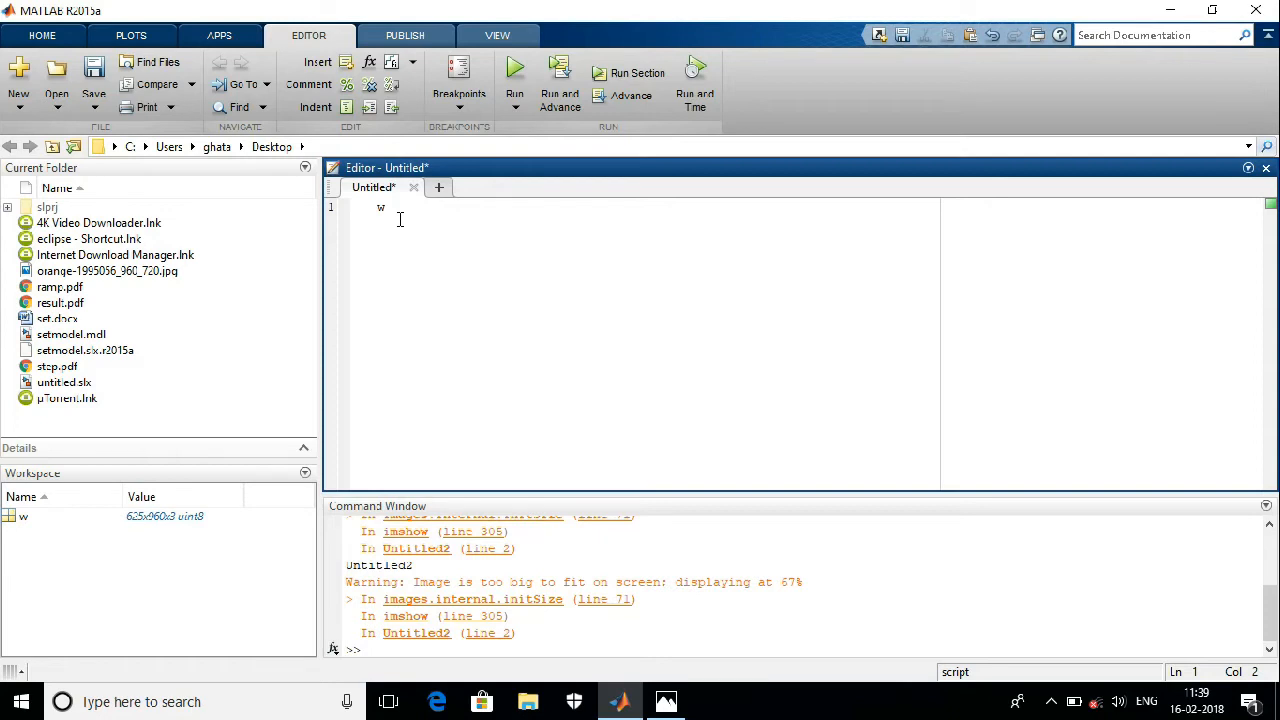
text(=)
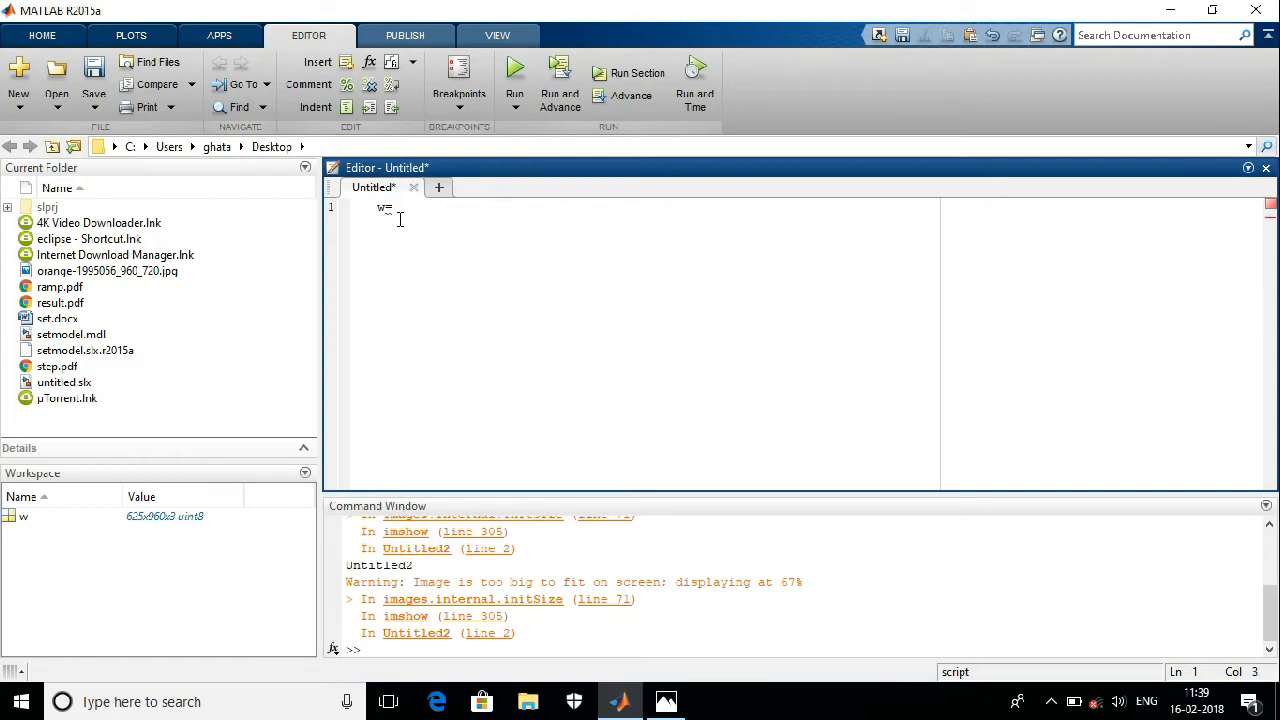
text(imread)
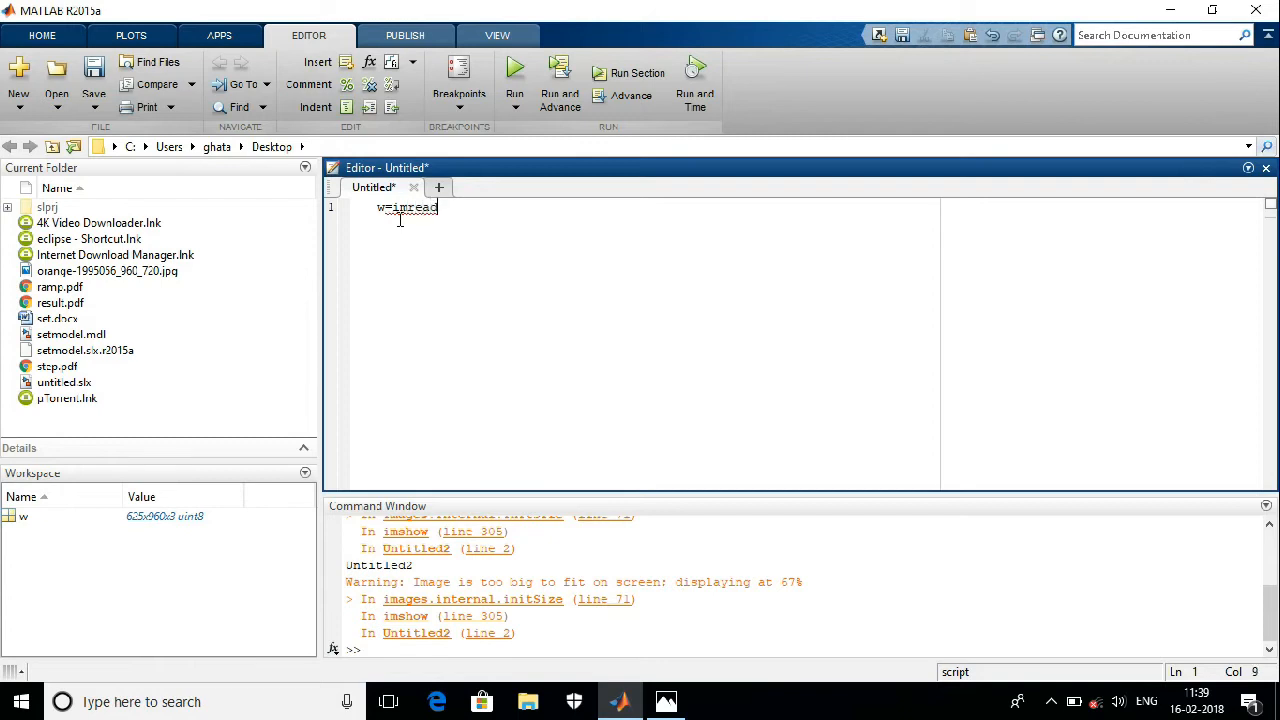
text(()
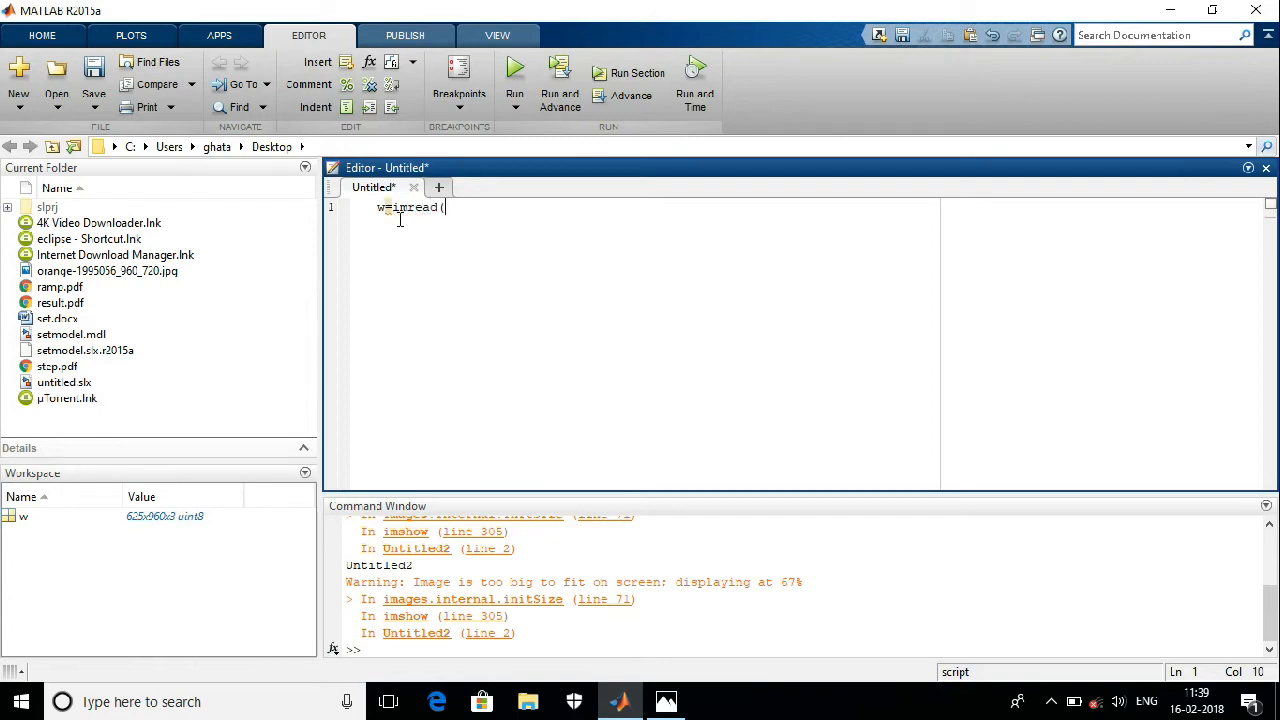
text(')
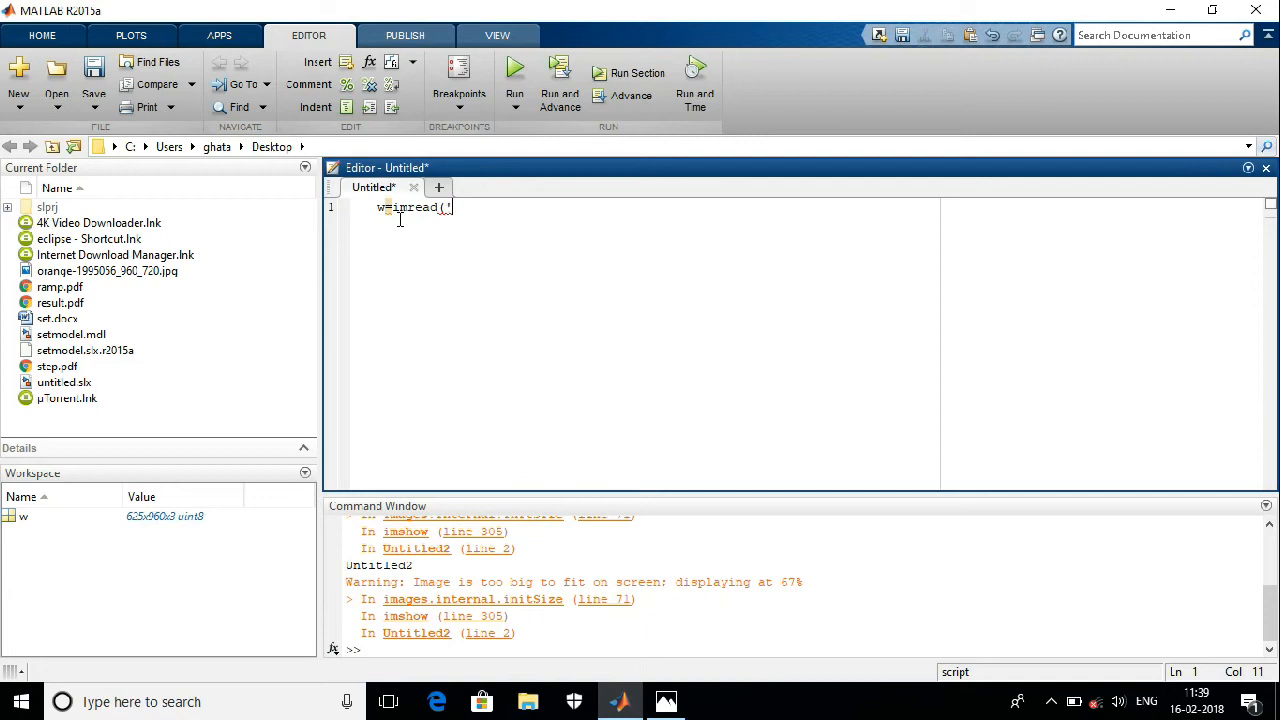
text(')
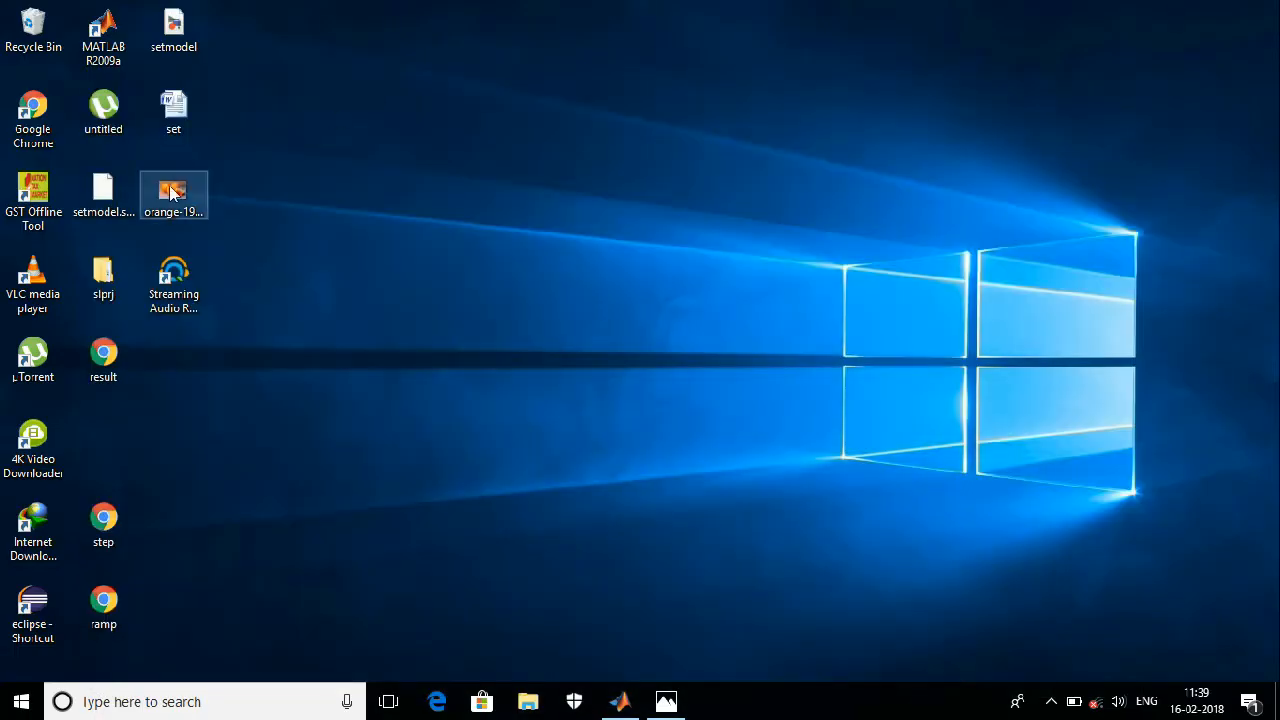
Look up the orange JPG's Desktop location in its Properties, then return to the script
right_click(172, 190)
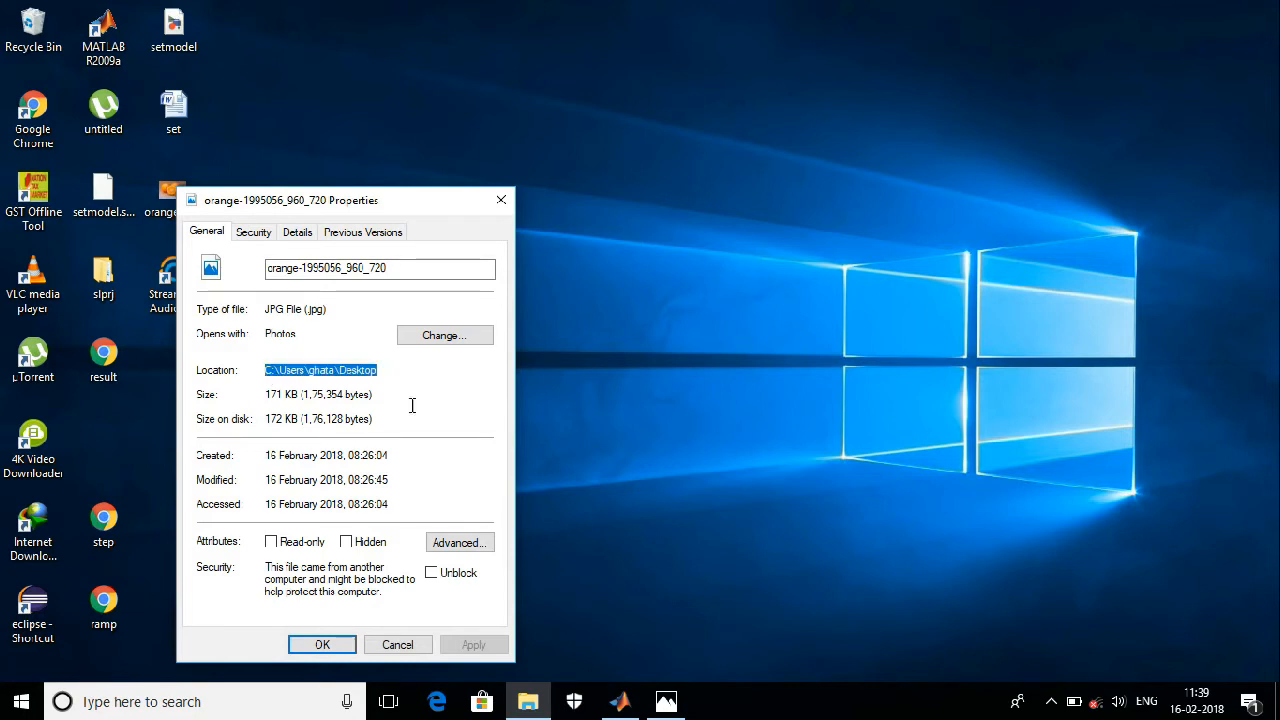
click(322, 644)
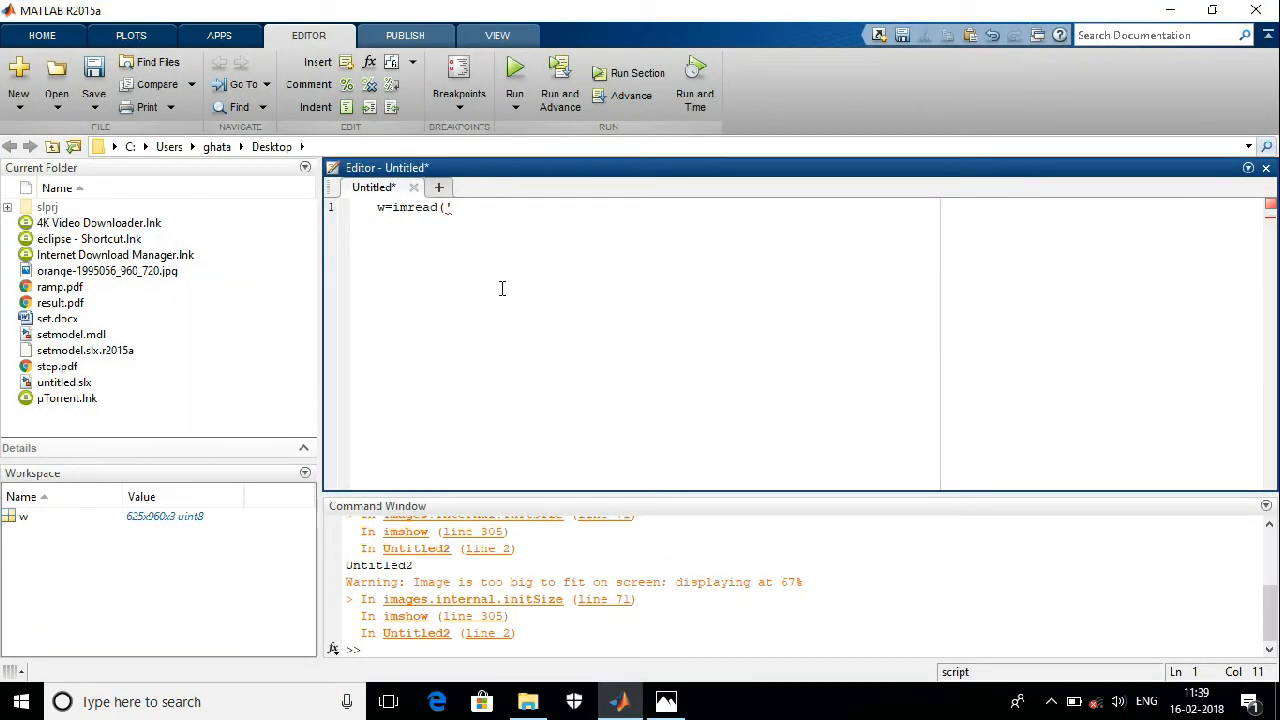
Enter the folder path C:\Users\ghata\Desktop\ inside the imread quotes
text(C:\Users\ghata\Desktop)
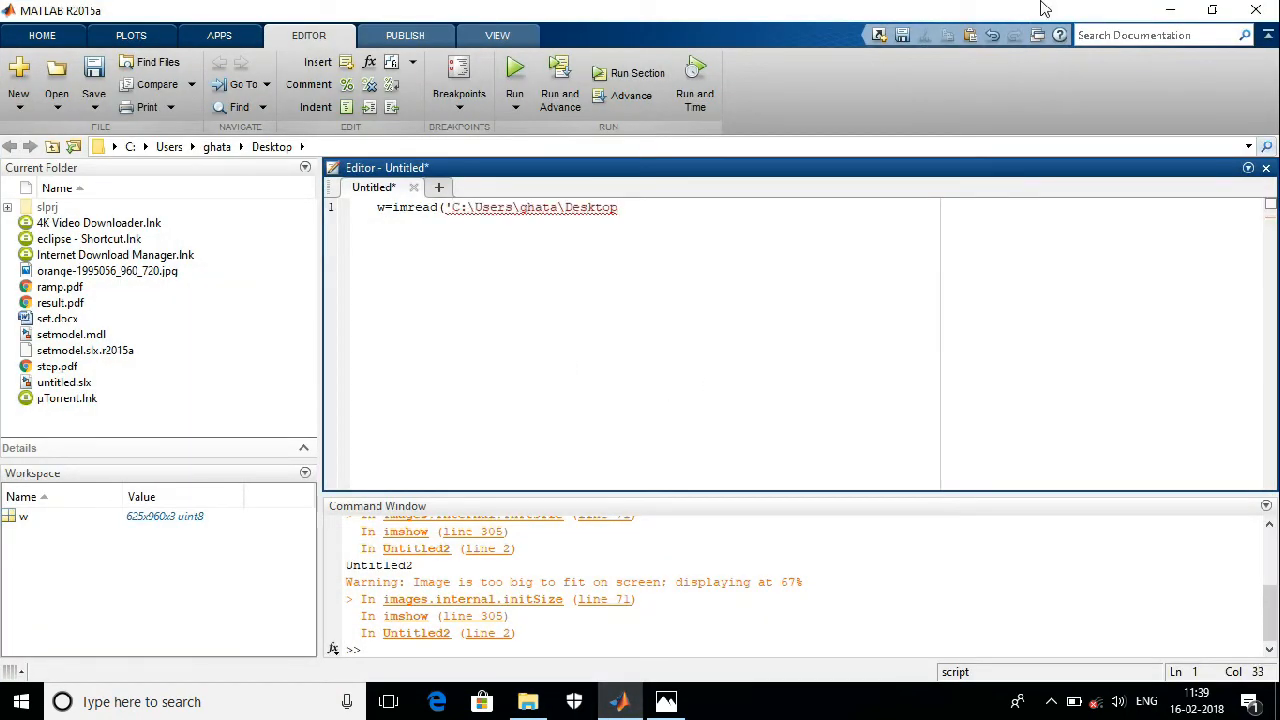
mouse_move(1000, 194)
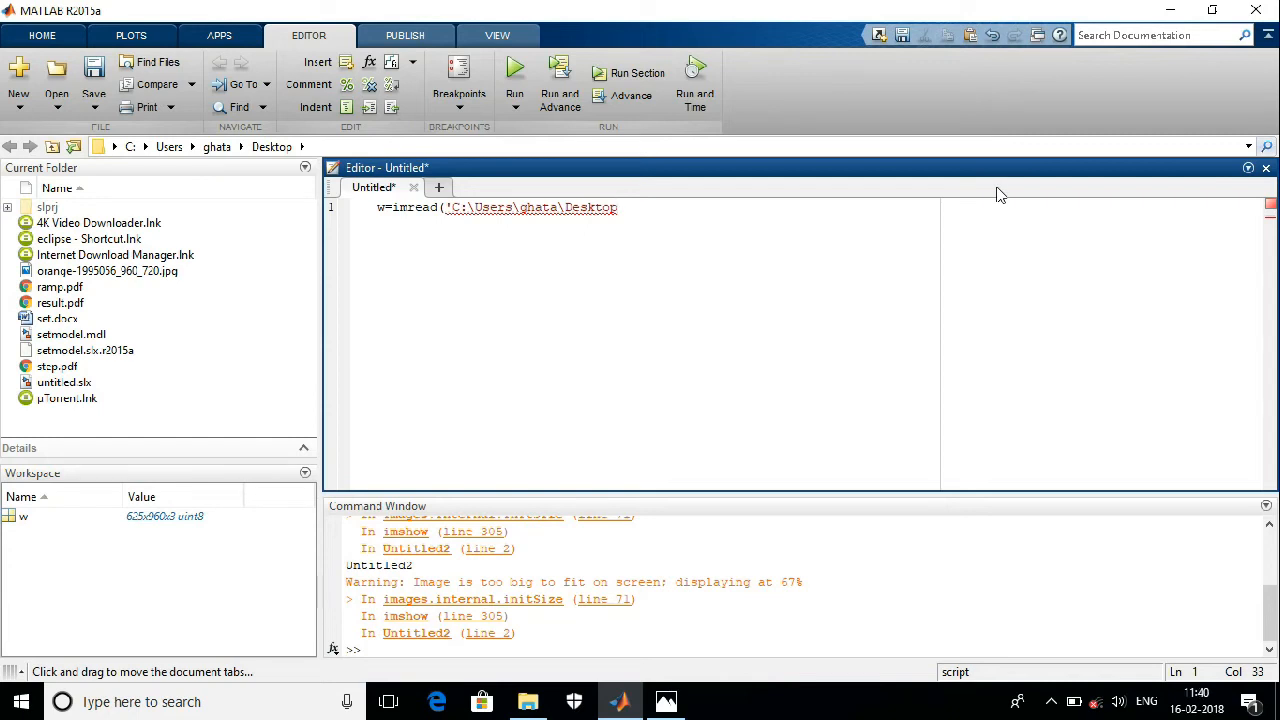
text(\)
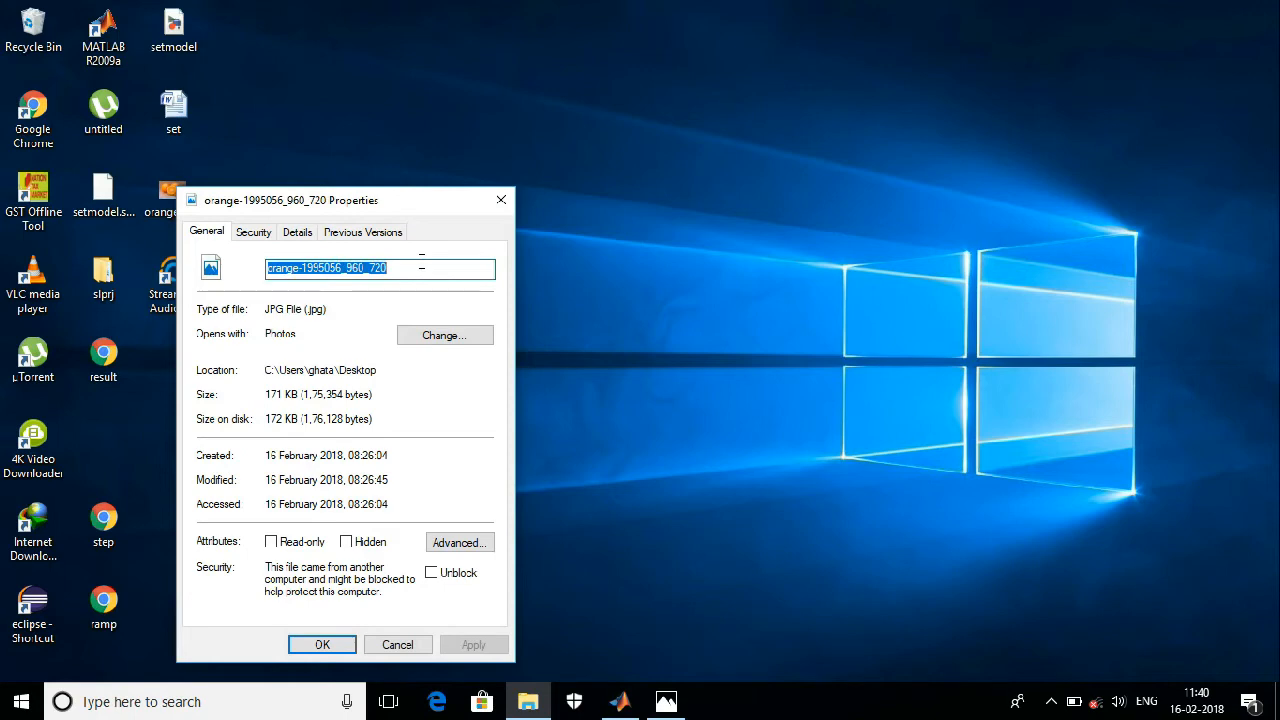
Copy the file name orange-1995056_960_720 from Properties to follow the path
click(620, 700)
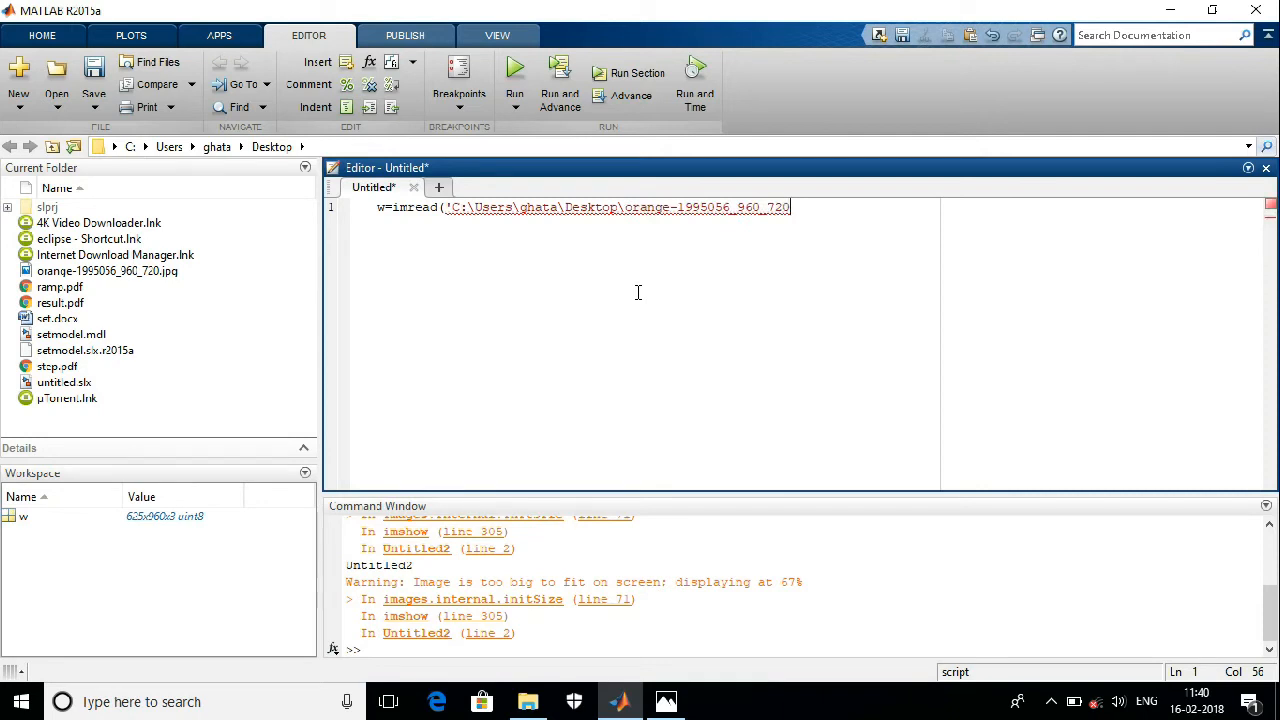
Finish line 1 with .jpg'); and write imshow(w) on line 2
text(.jpg')
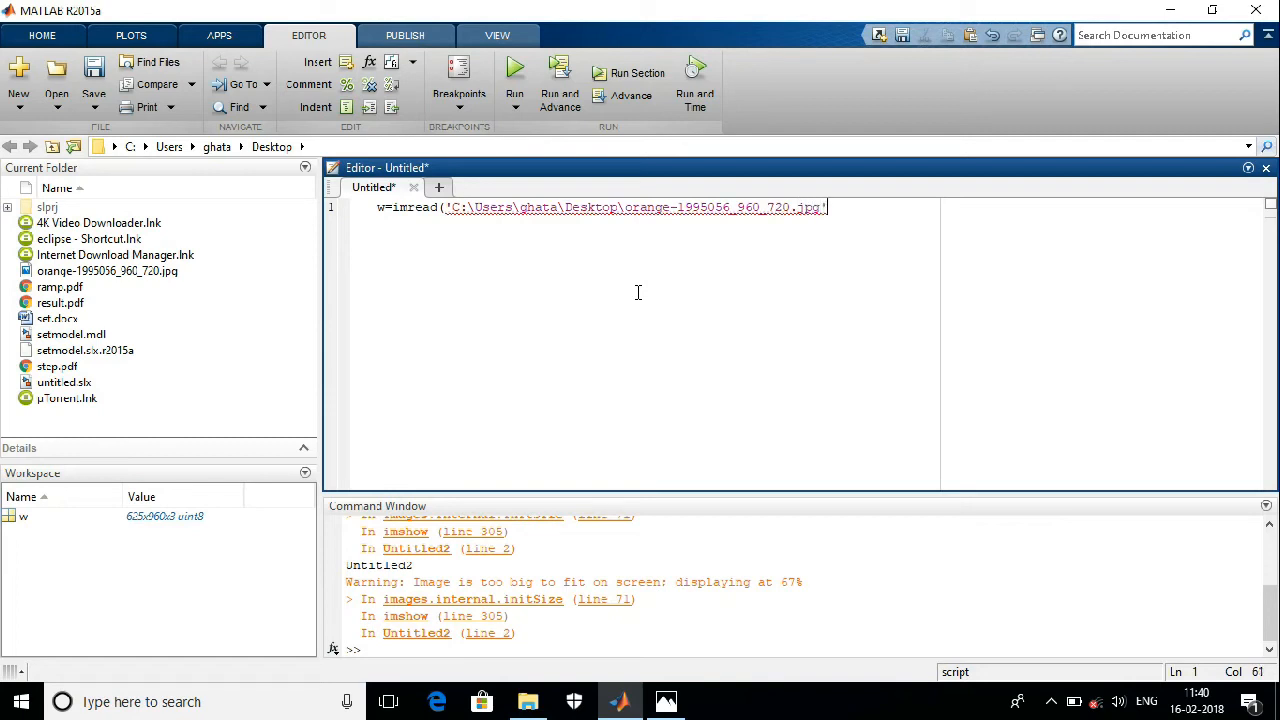
text())
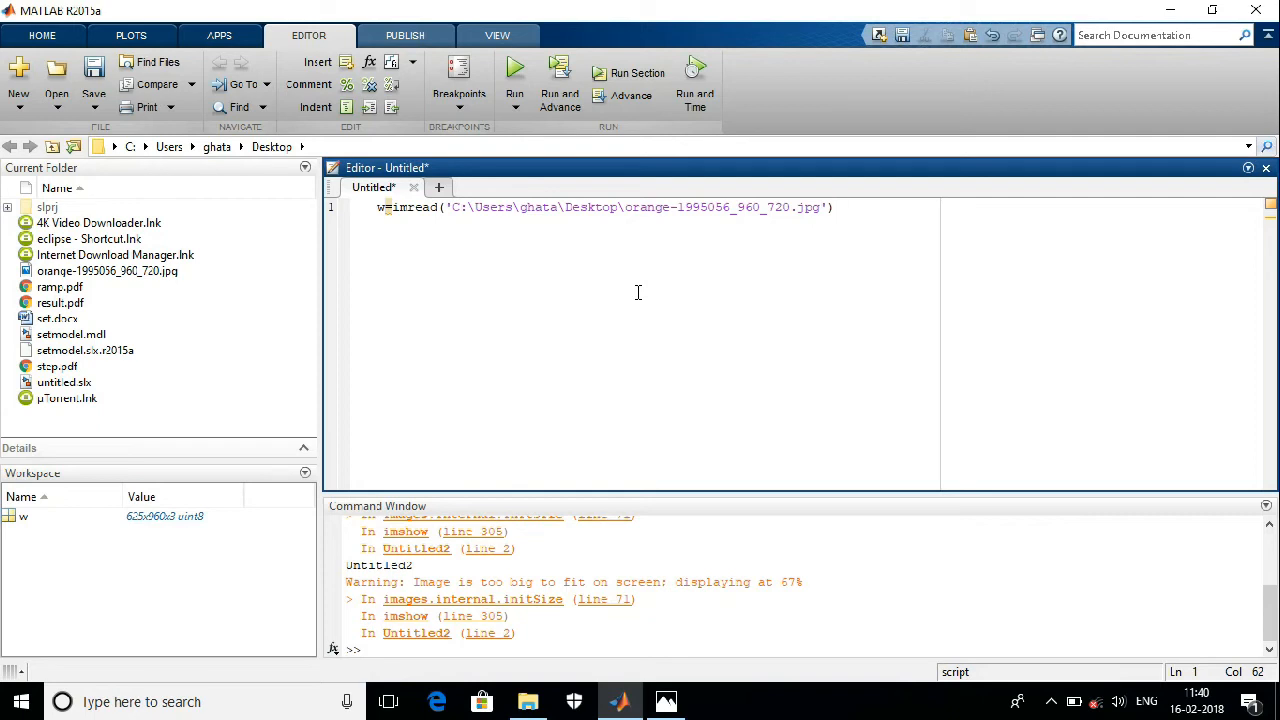
text(;)
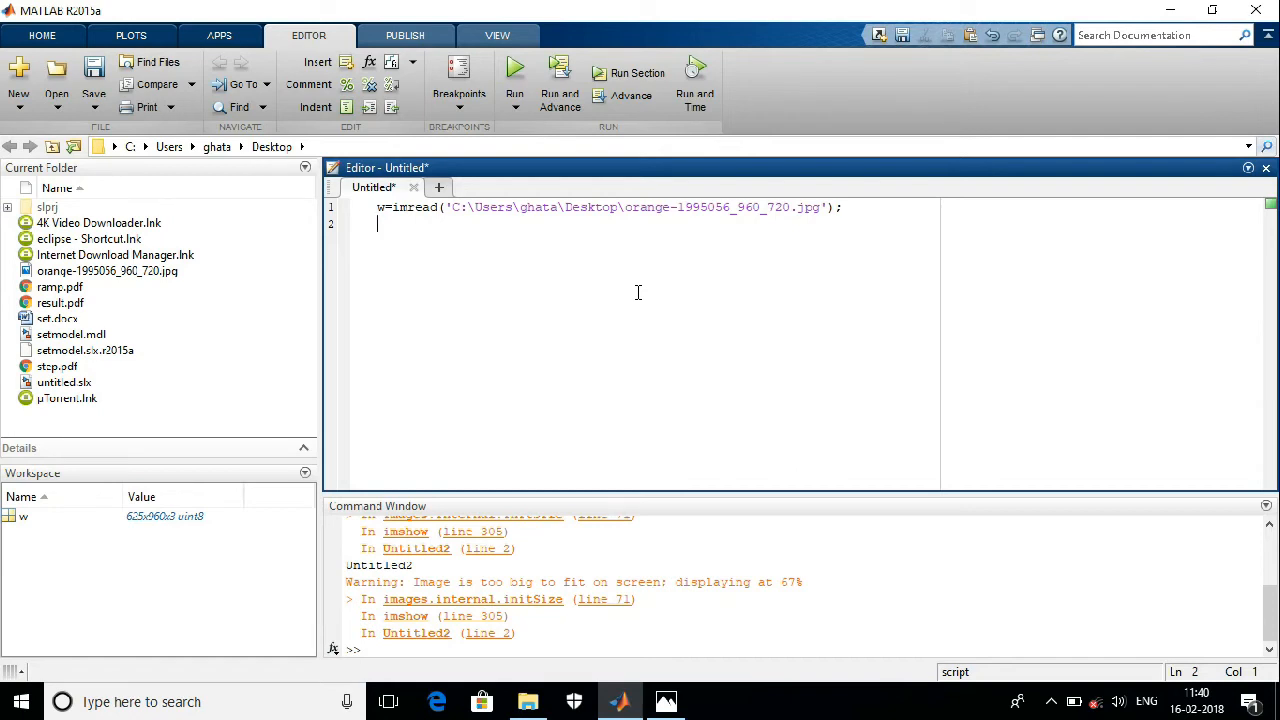
text(imsh)
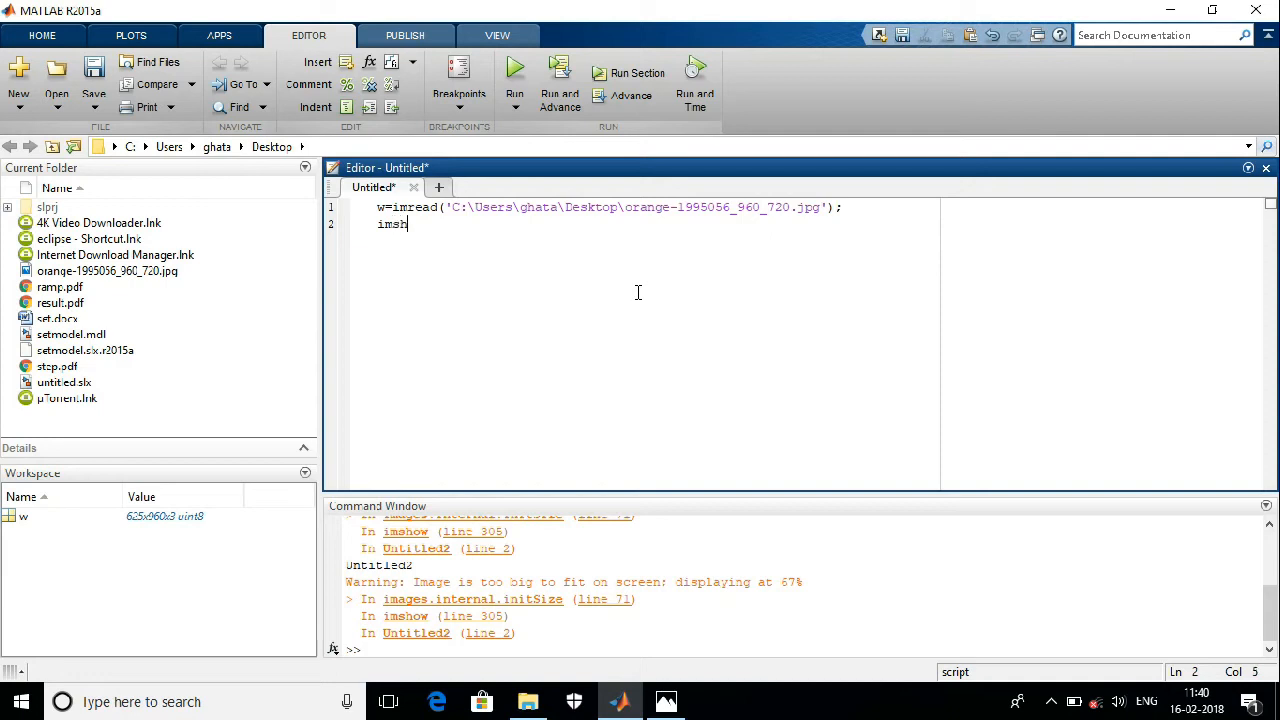
text(ow)
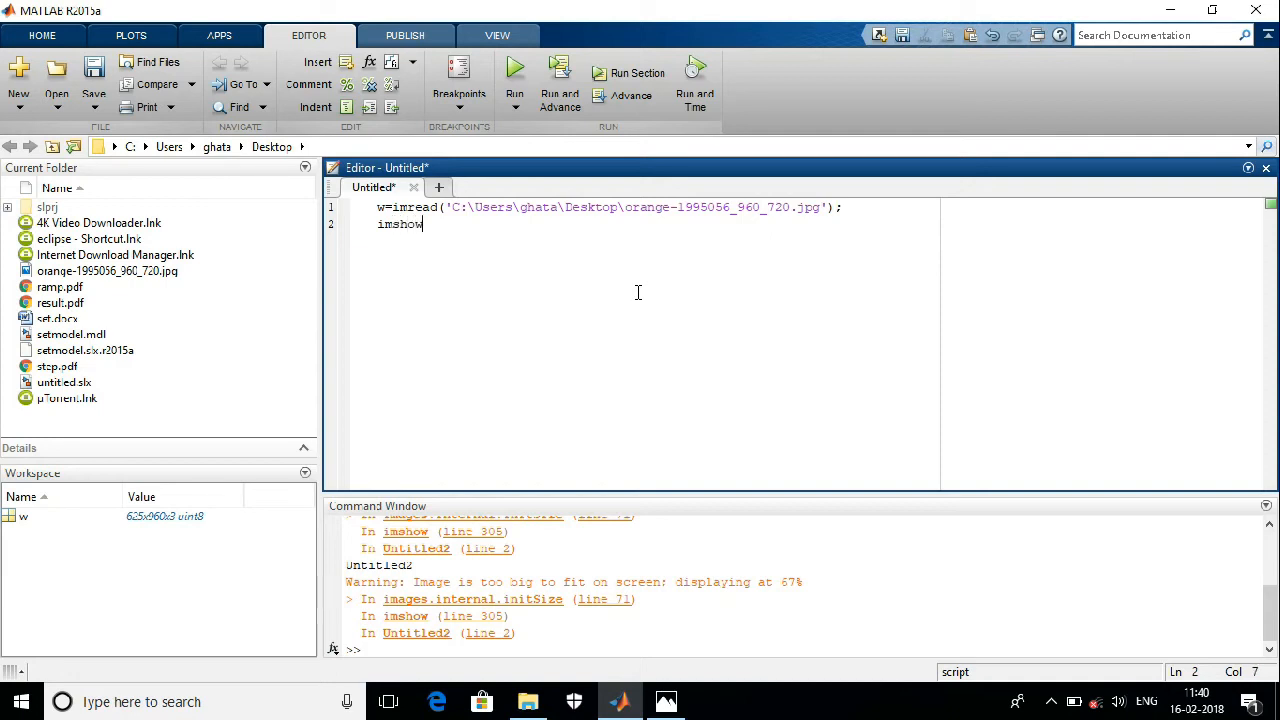
text((w)
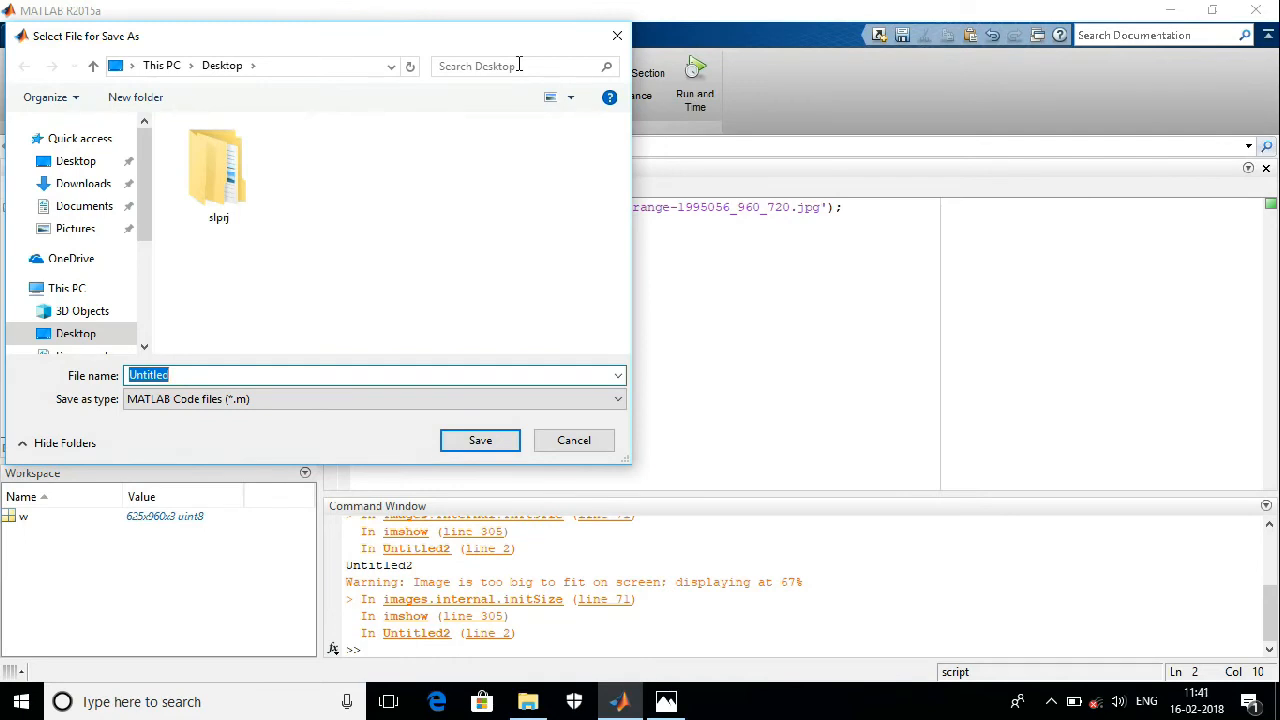
Save the script to the Desktop as pics.m
click(76, 332)
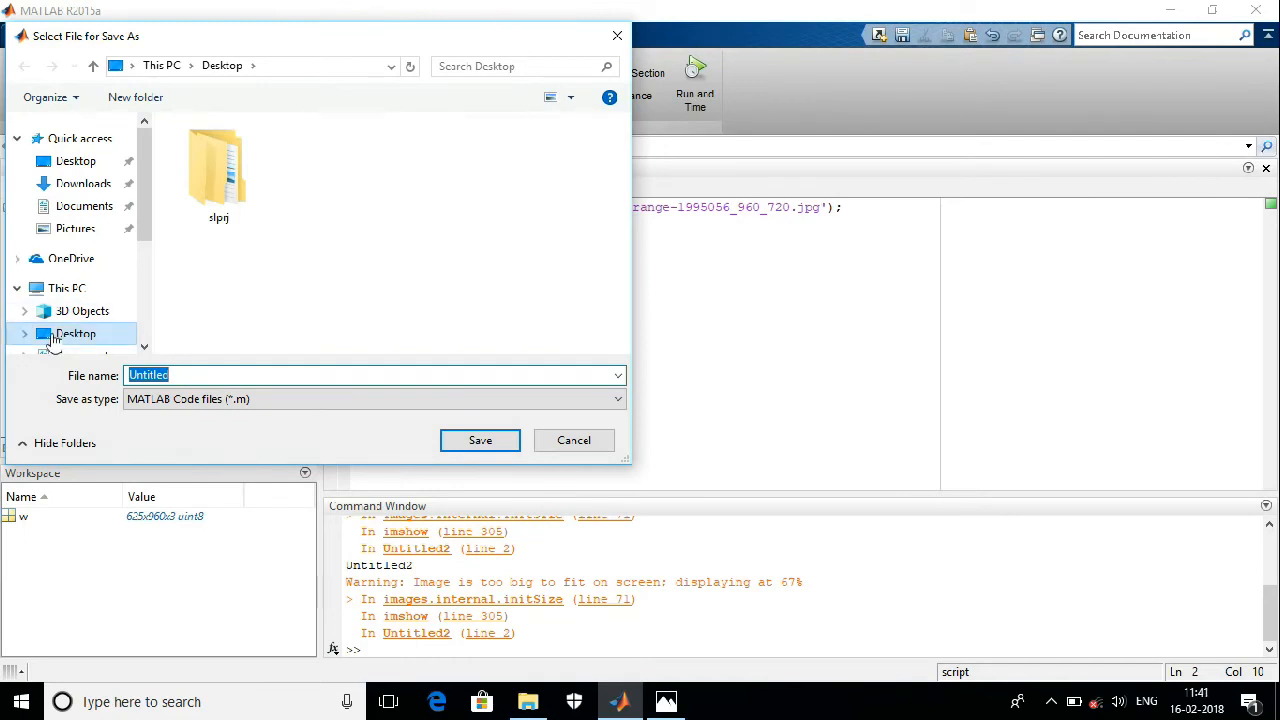
scroll(down, 3)
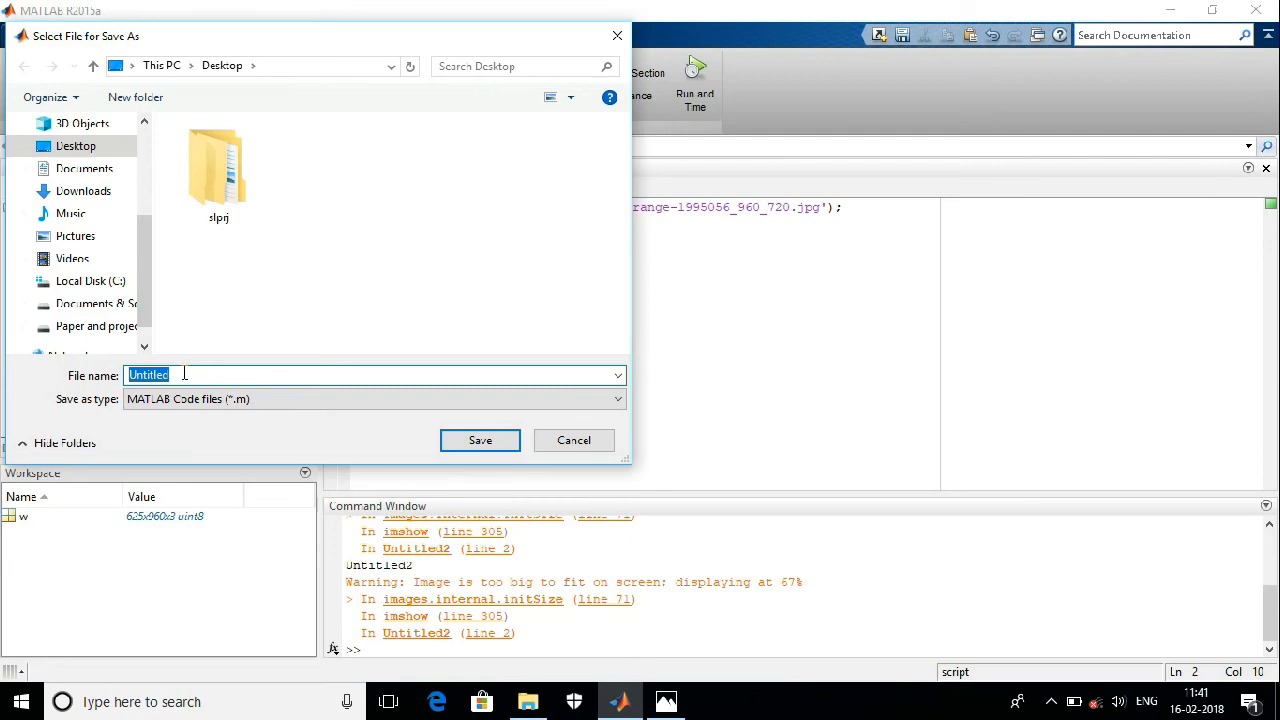
click(76, 146)
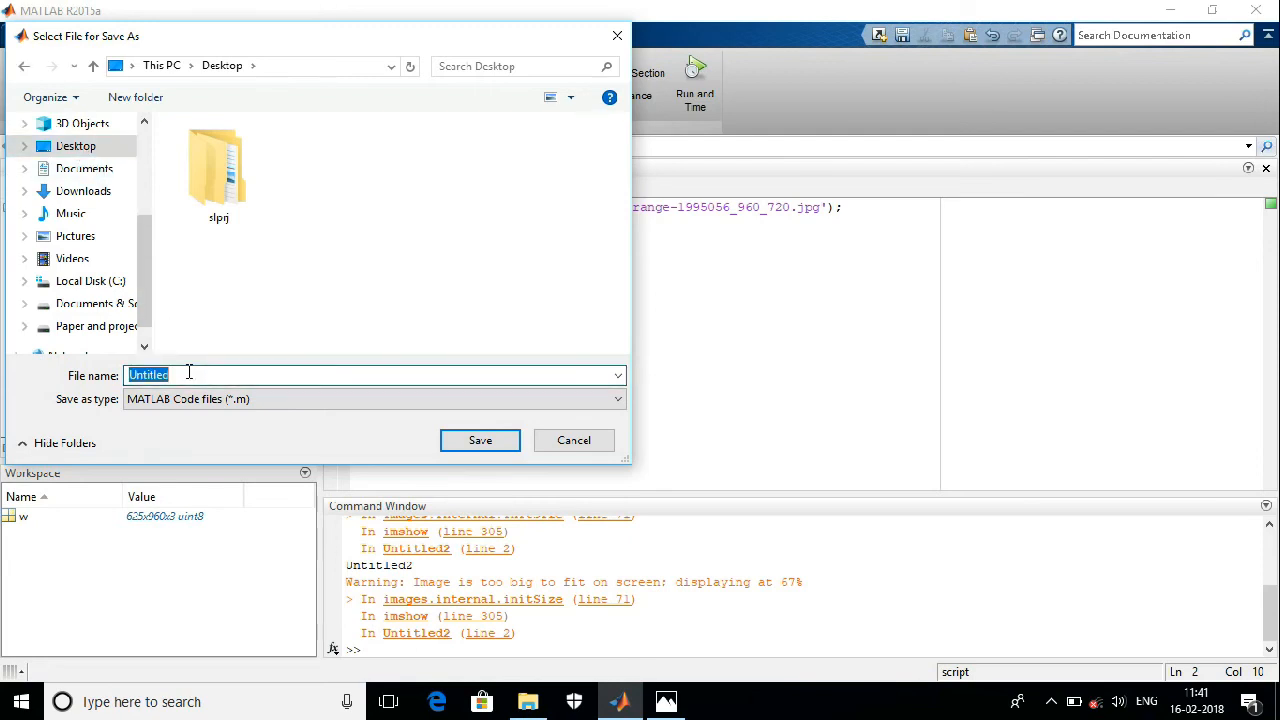
text(pcs)
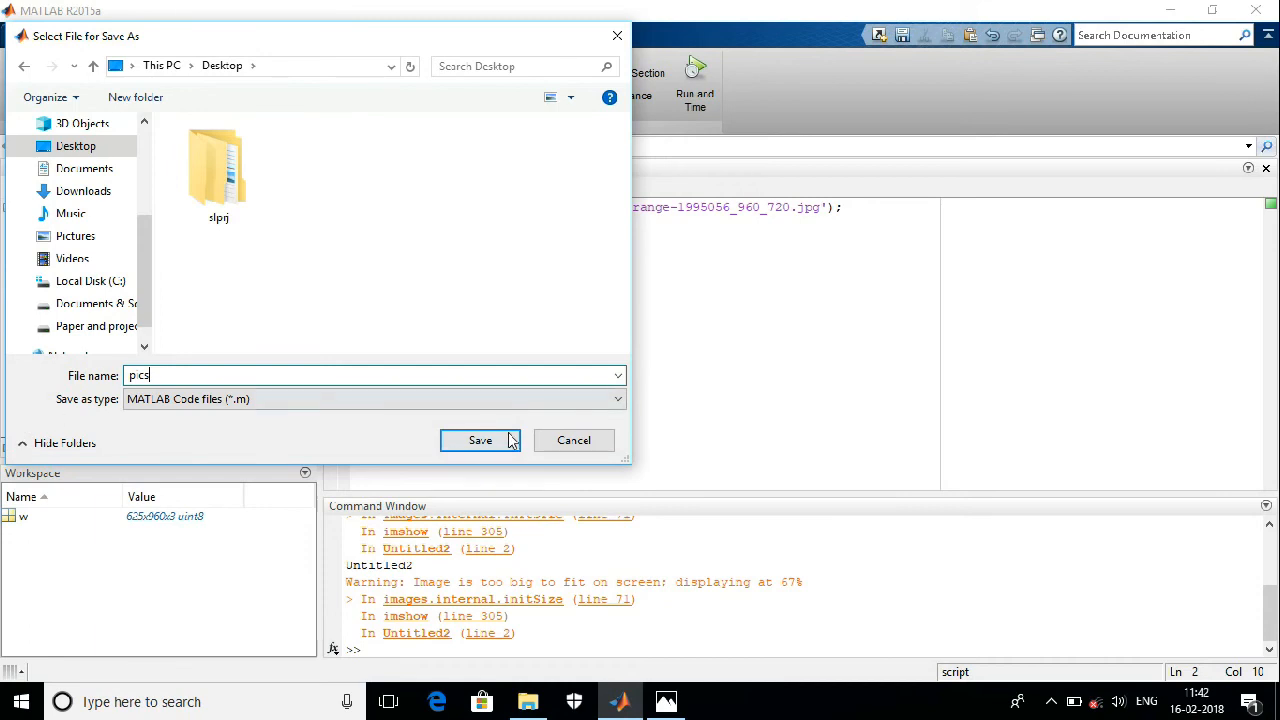
click(480, 440)
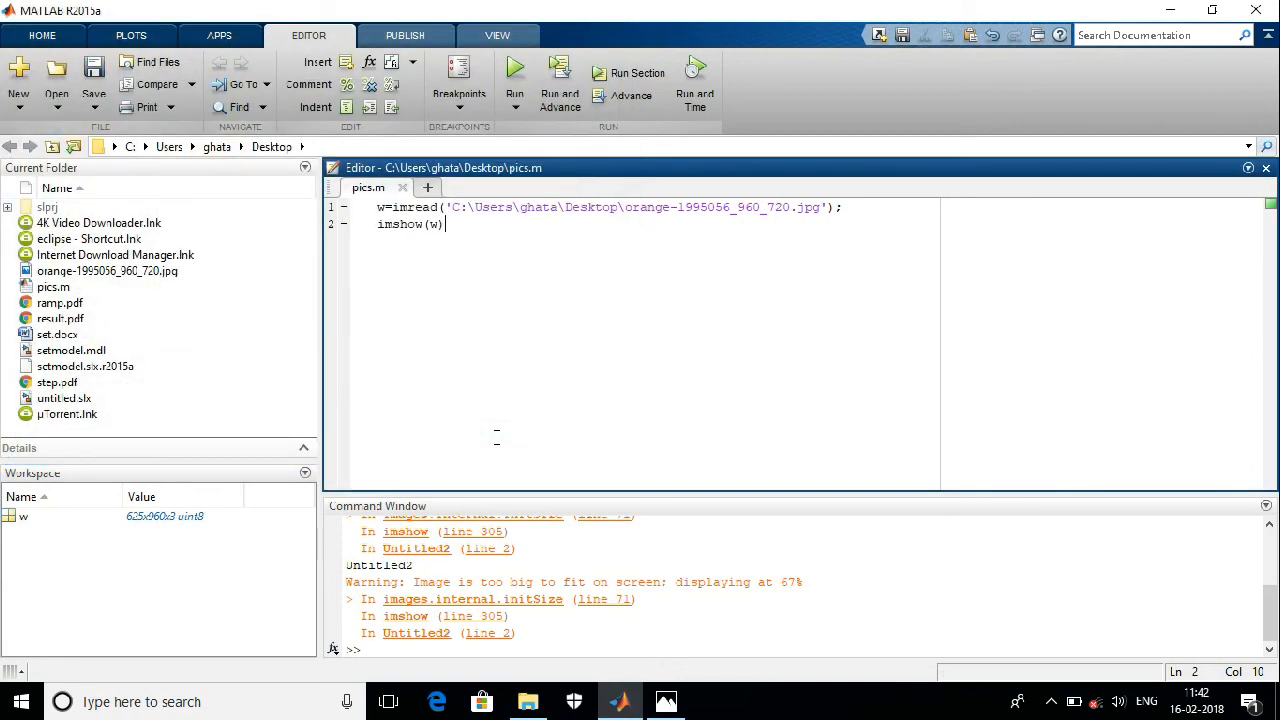
Run pics.m and bring Figure 1 forward showing the orange photo
click(514, 72)
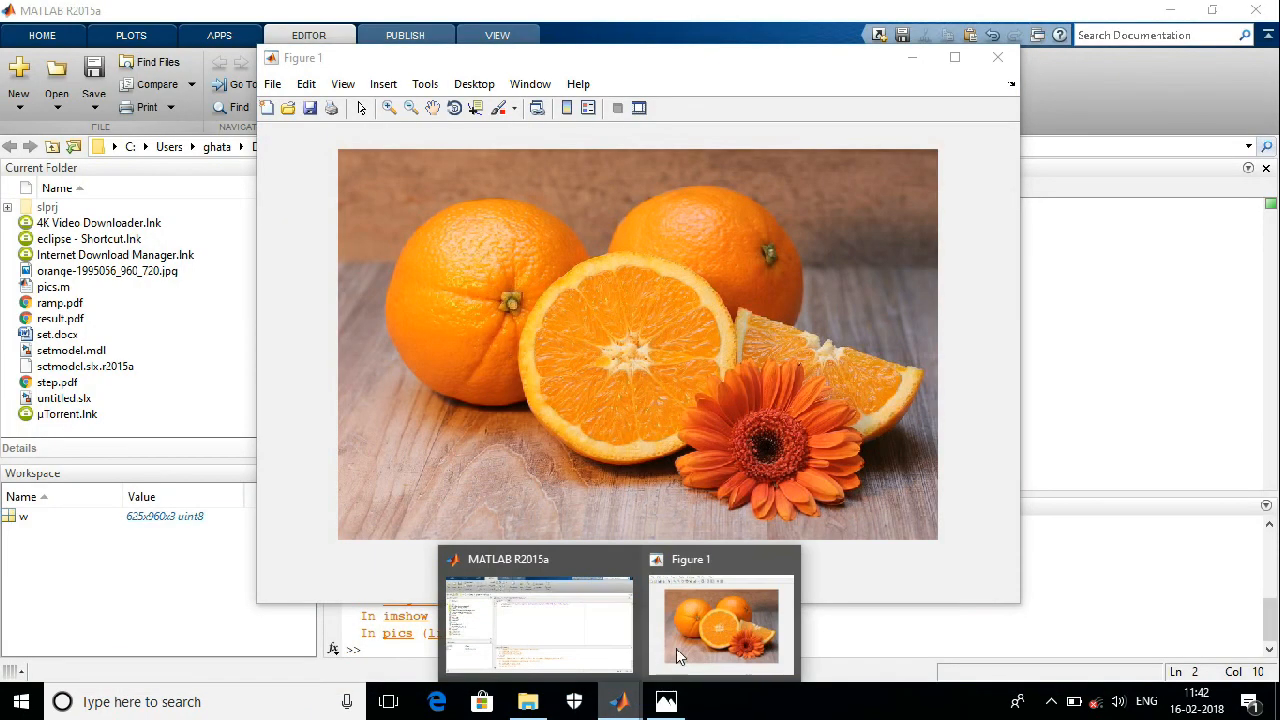
click(720, 624)
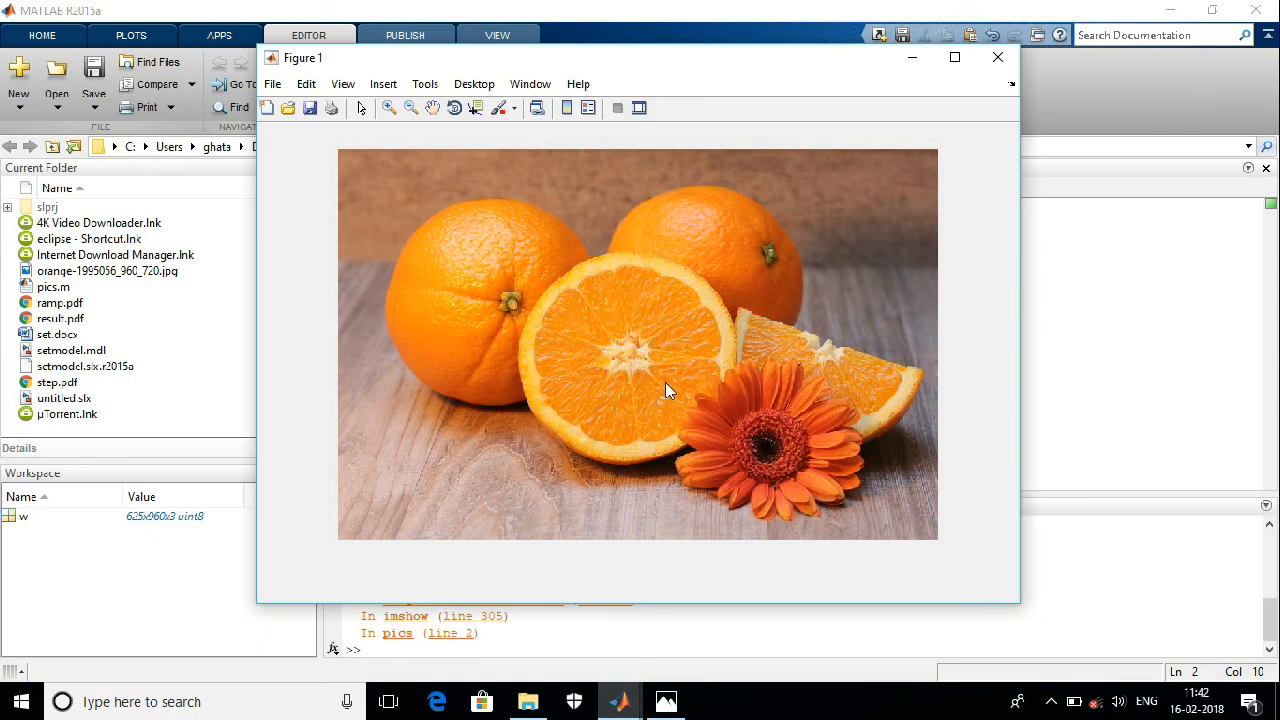